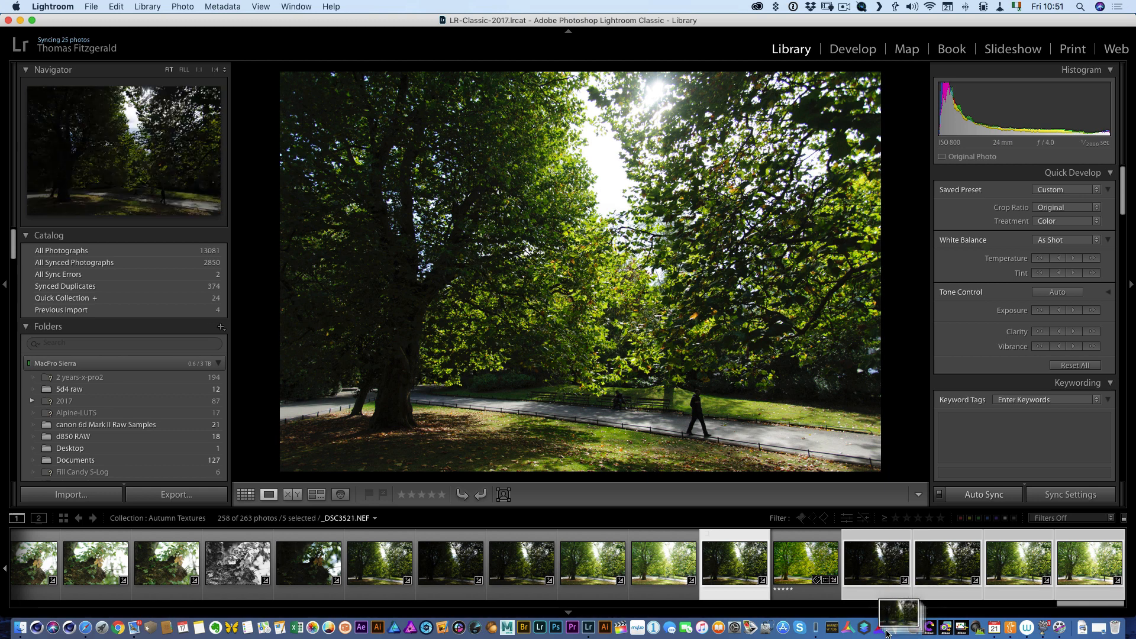
mouse_move(879, 627)
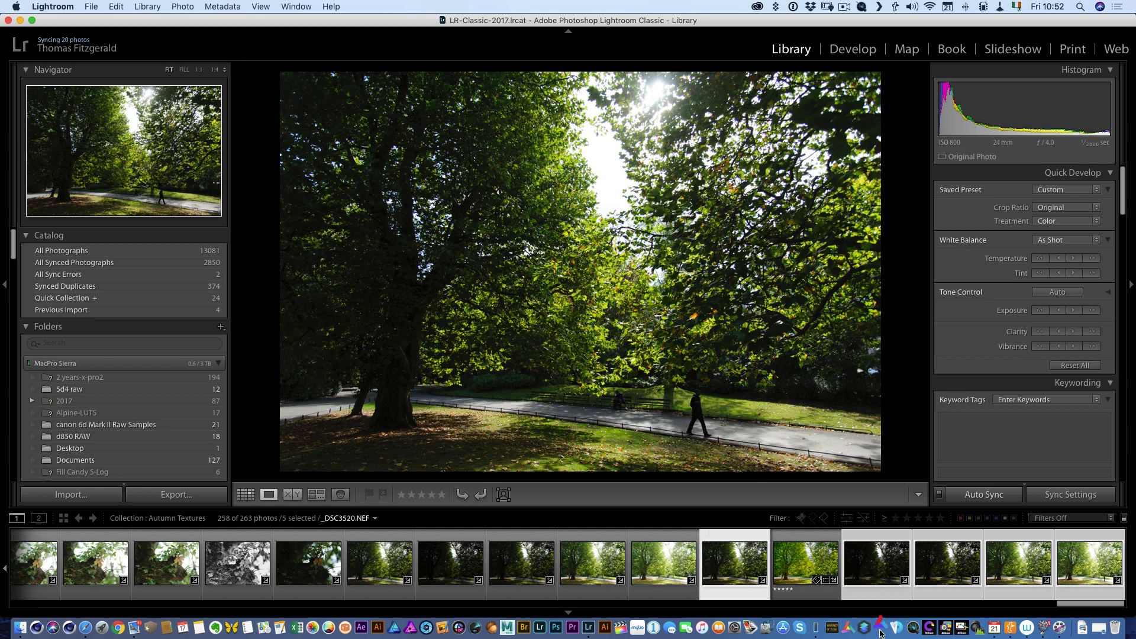
Send the five selected bracketed exposures from Lightroom Classic to Aurora HDR 2019.
left_click(881, 627)
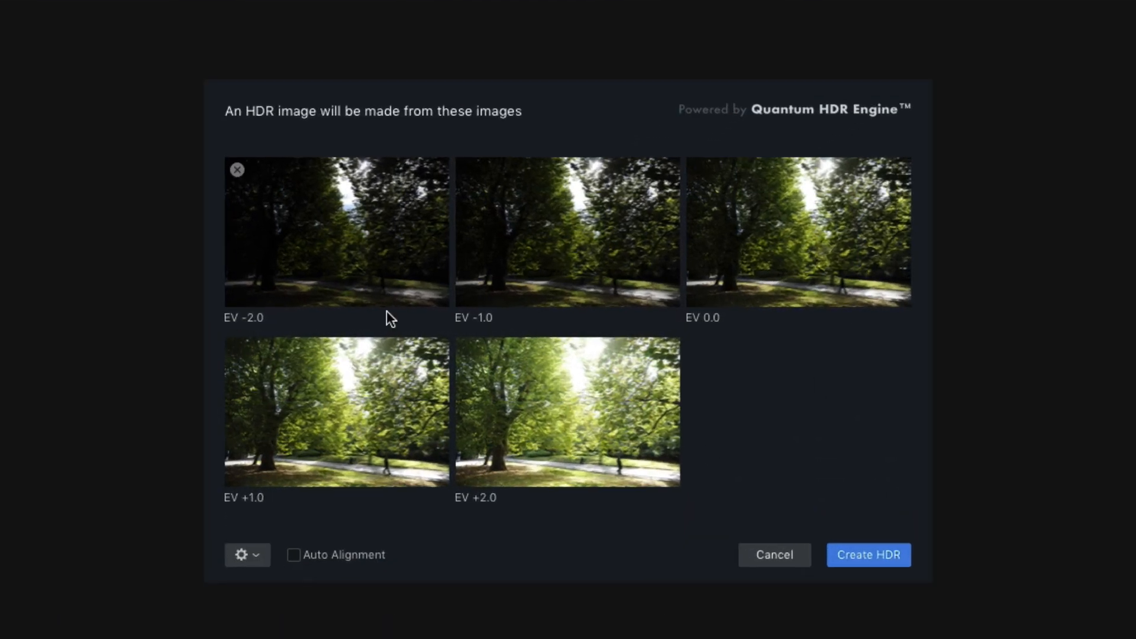
Create the HDR with Auto Alignment, Ghost Reduction and Chromatic Aberration Reduction enabled.
left_click(294, 555)
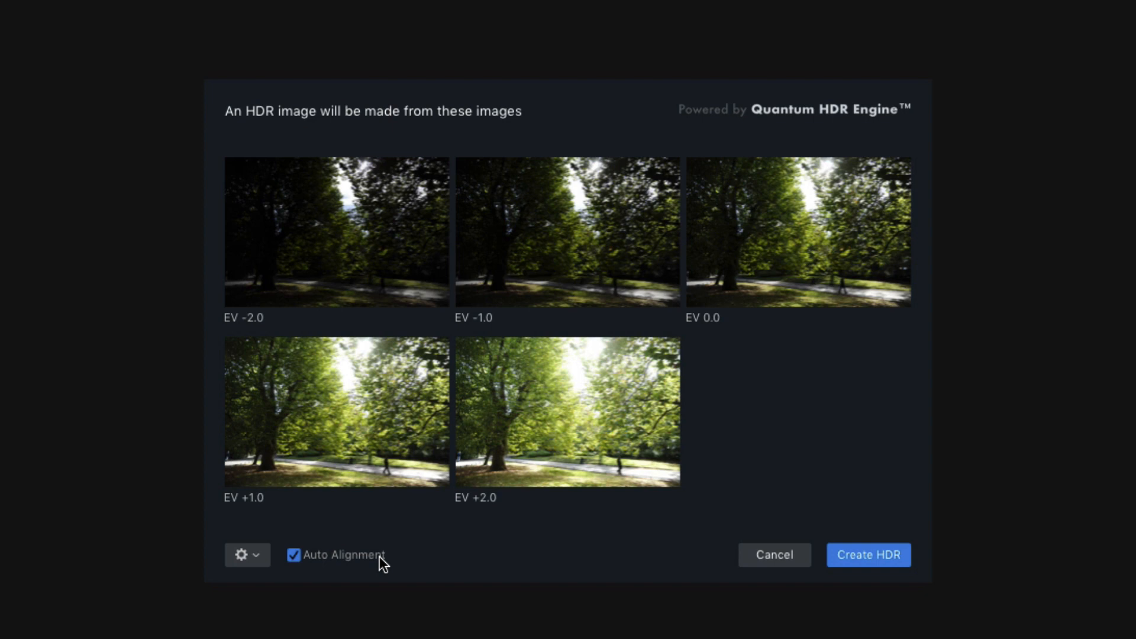
left_click(246, 555)
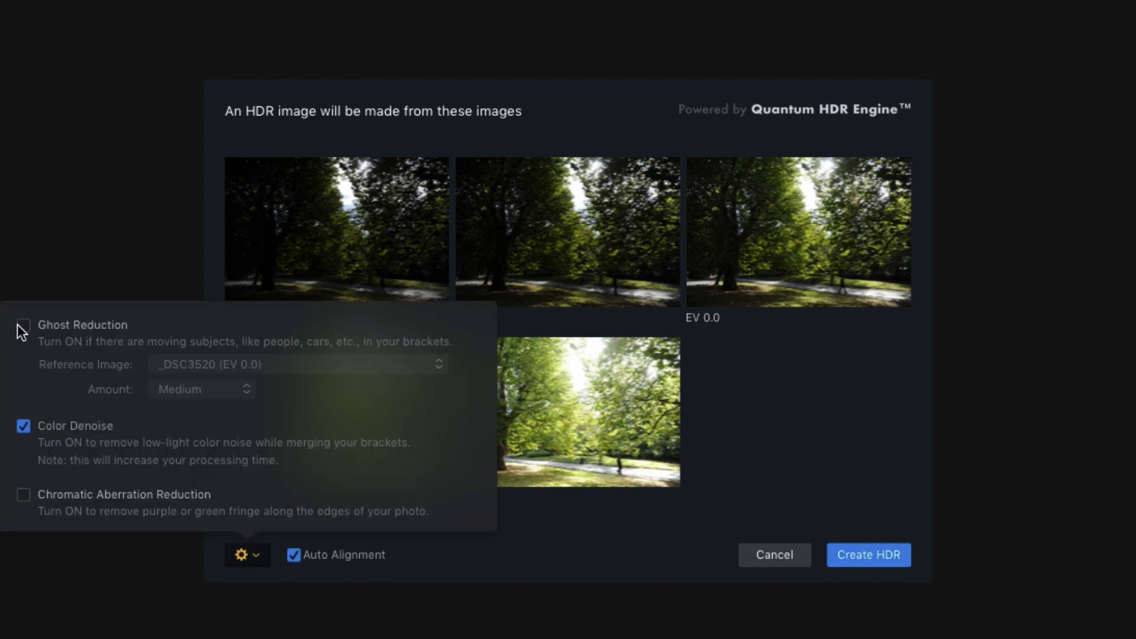
left_click(24, 495)
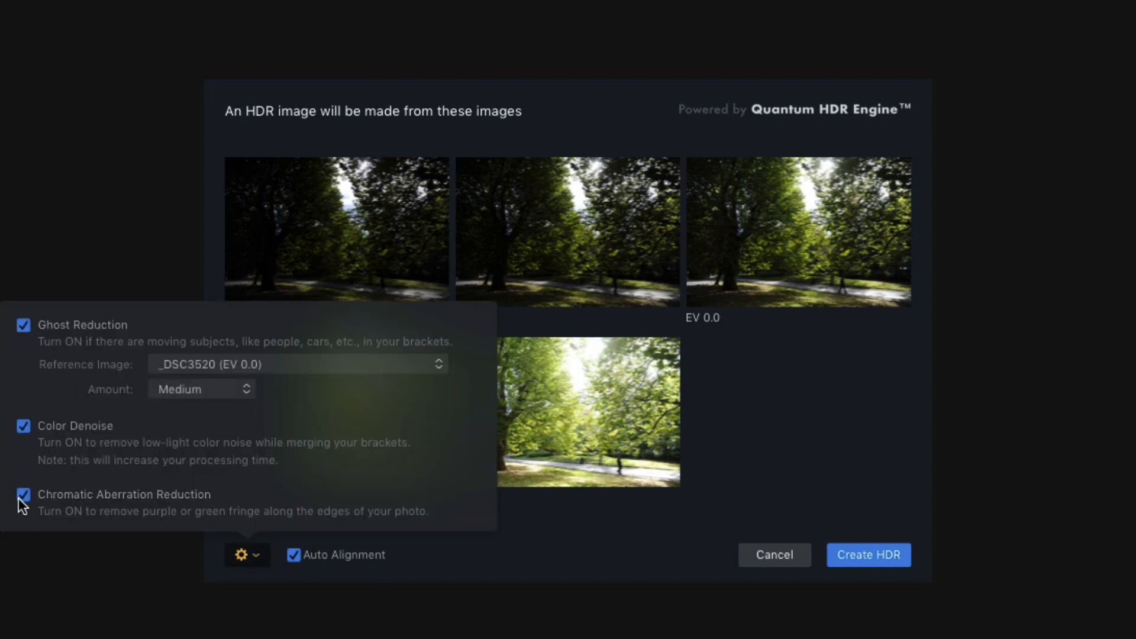
left_click(246, 554)
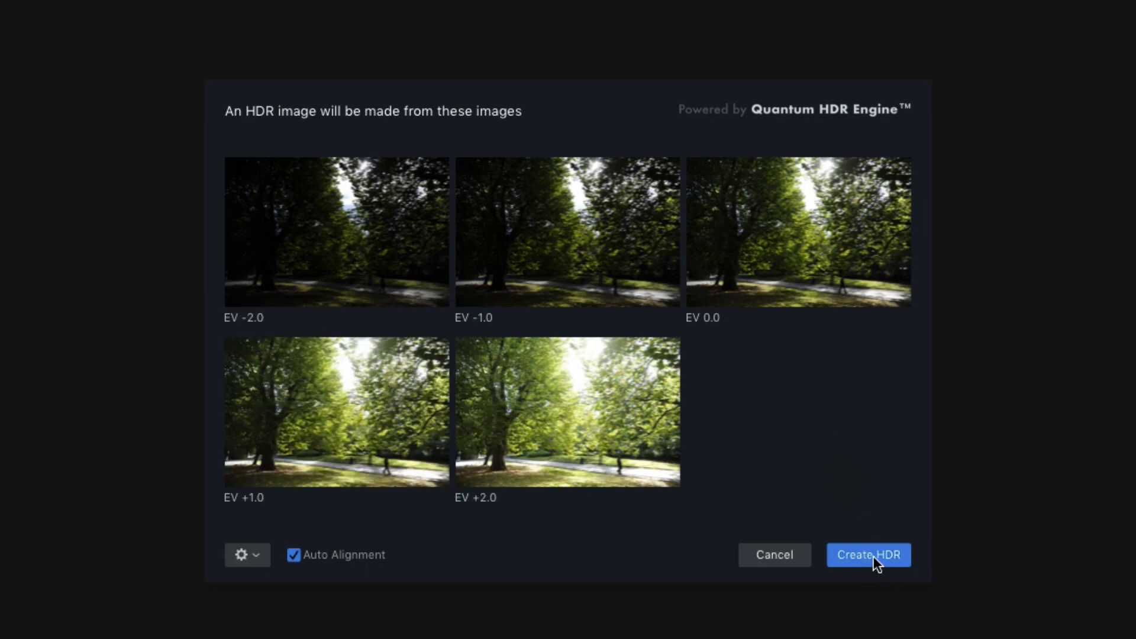
left_click(868, 554)
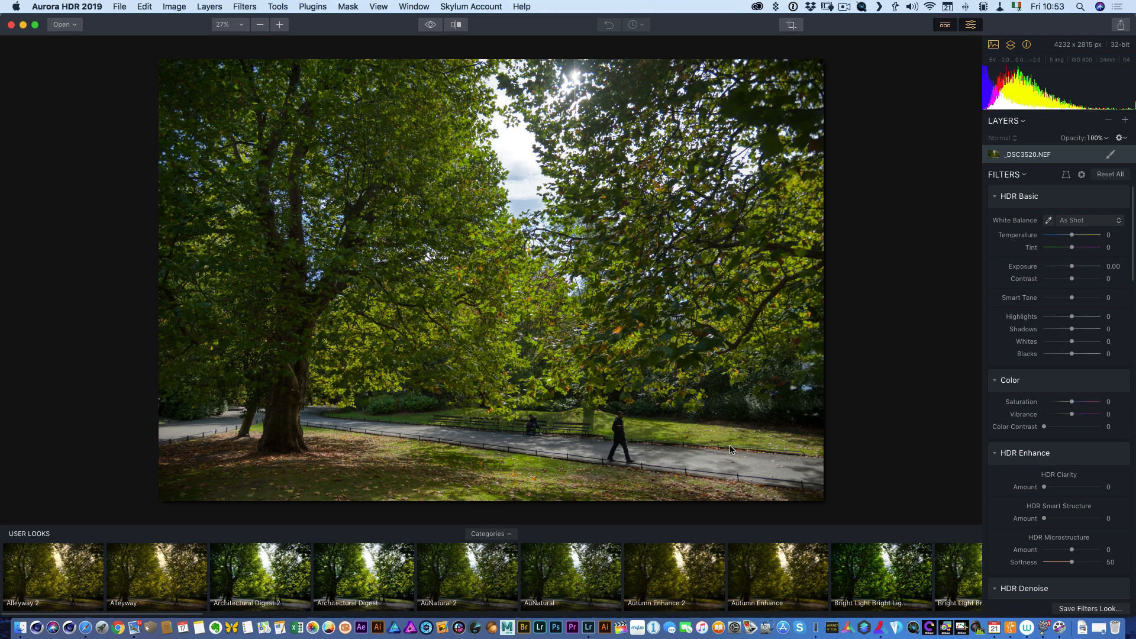
mouse_move(722, 323)
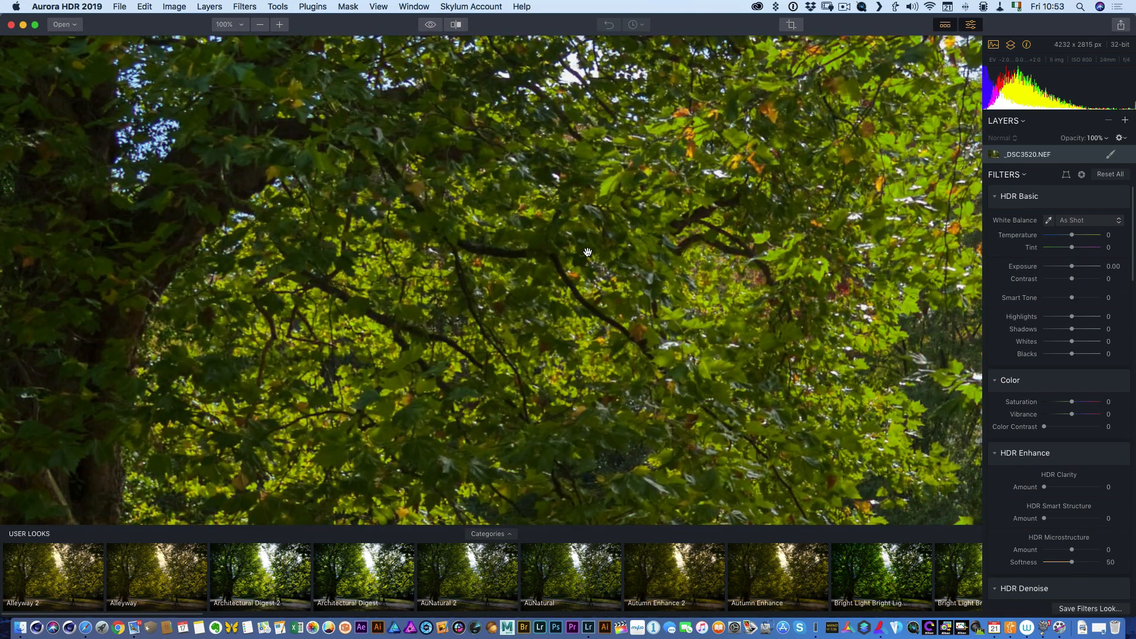
Return the merged park HDR to the fit-to-screen view after inspecting leaf detail.
left_click(259, 24)
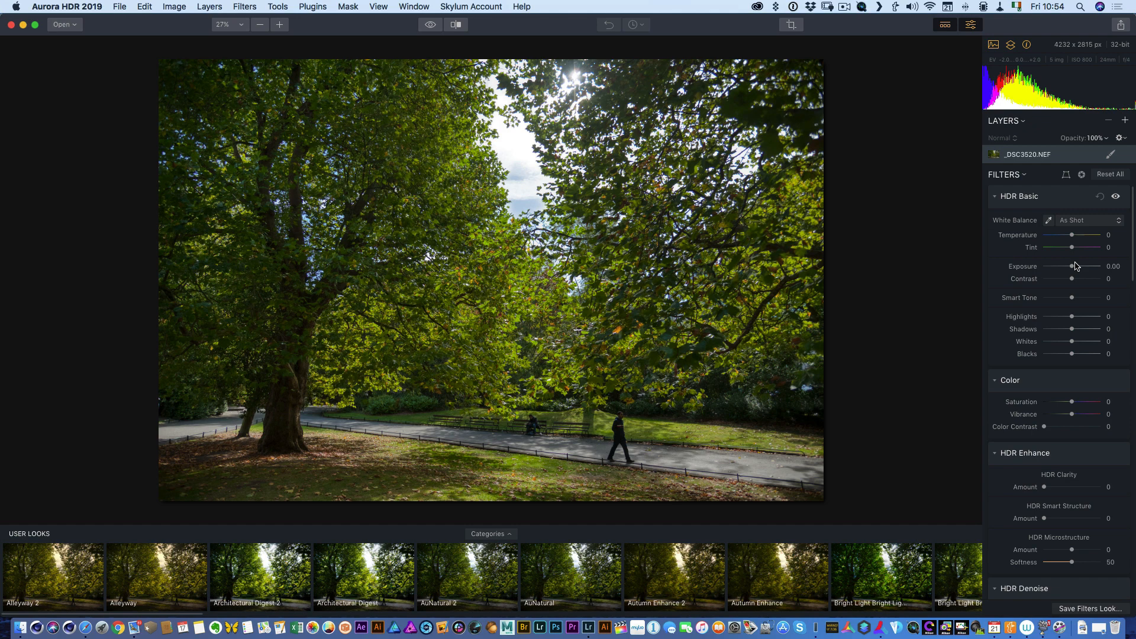
Set HDR Basic Smart Tone to 38, Highlights to -29 and Contrast to 19.
left_click_drag(1070, 298, 1075, 298)
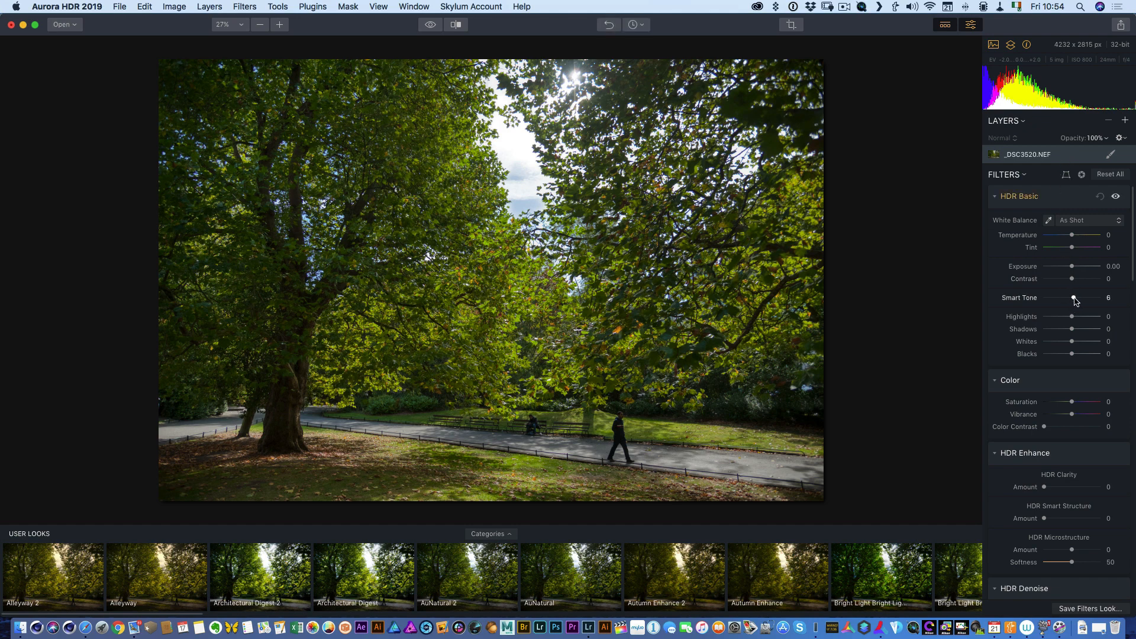
left_click_drag(1076, 297, 1079, 297)
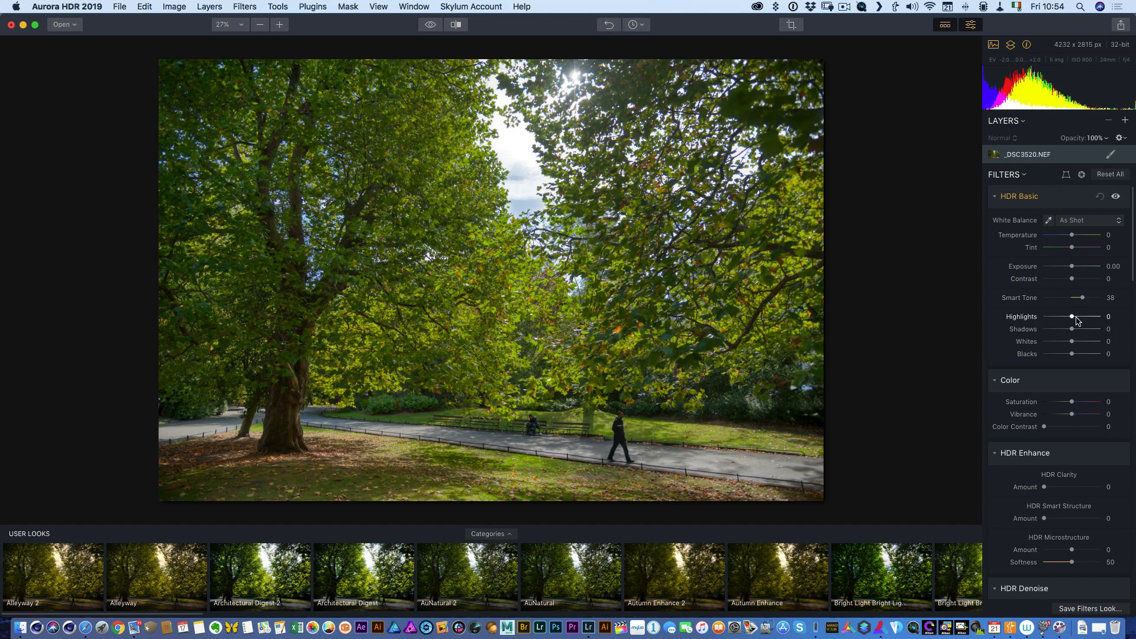
left_click_drag(1073, 317, 1062, 317)
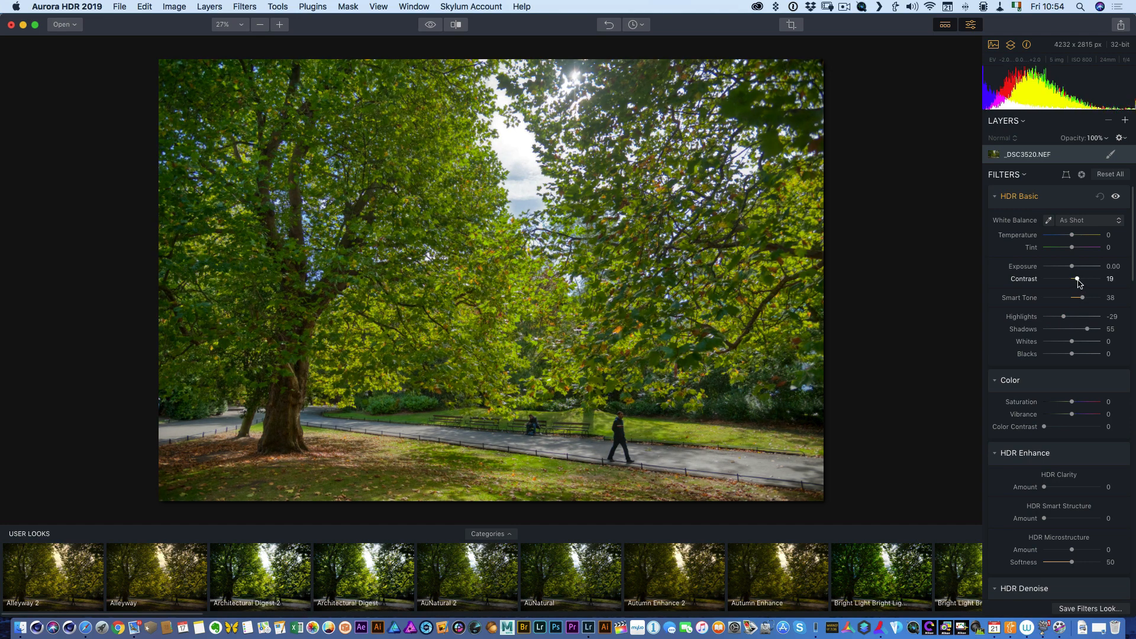
left_click_drag(1075, 279, 1055, 280)
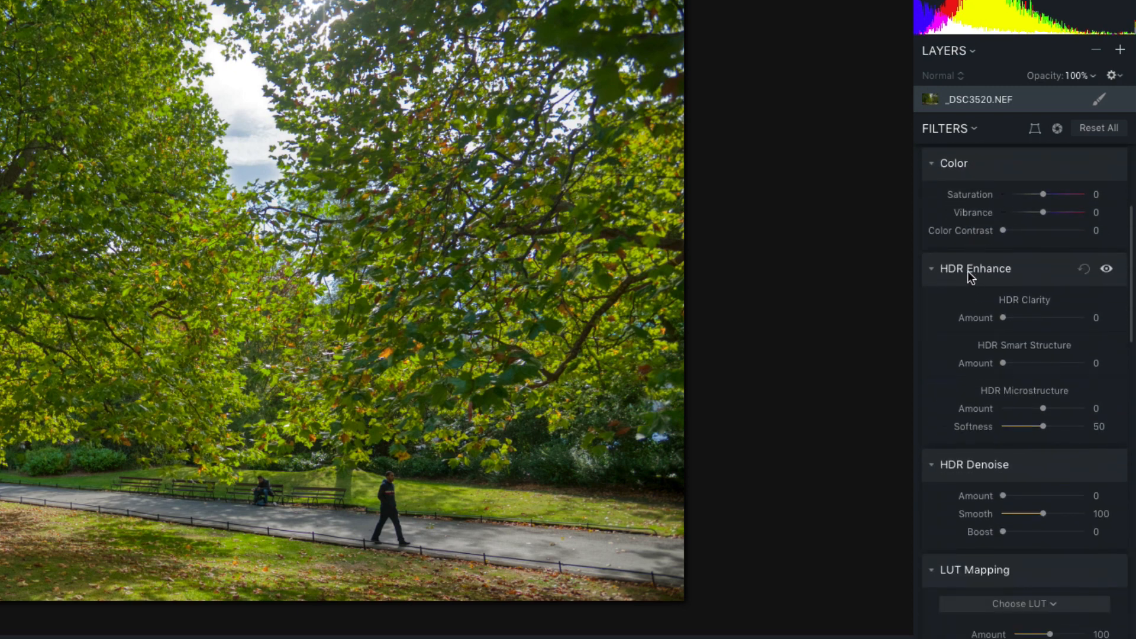
mouse_move(1029, 354)
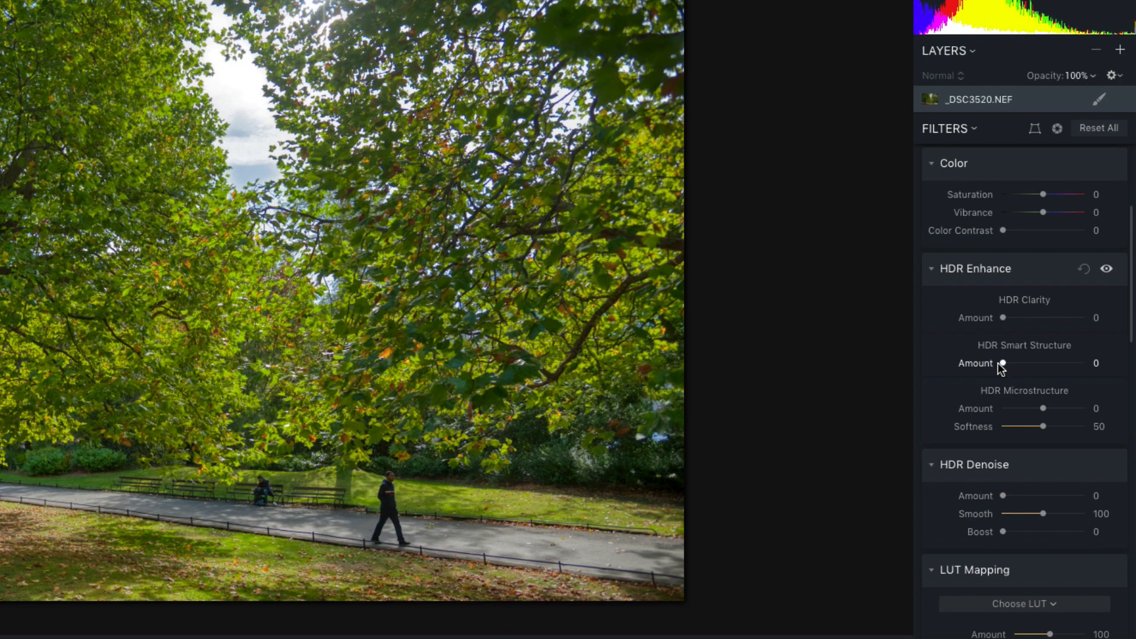
Set HDR Enhance Smart Structure to 41, Clarity to 15 and Microstructure to 11.
left_click_drag(1002, 363, 1042, 363)
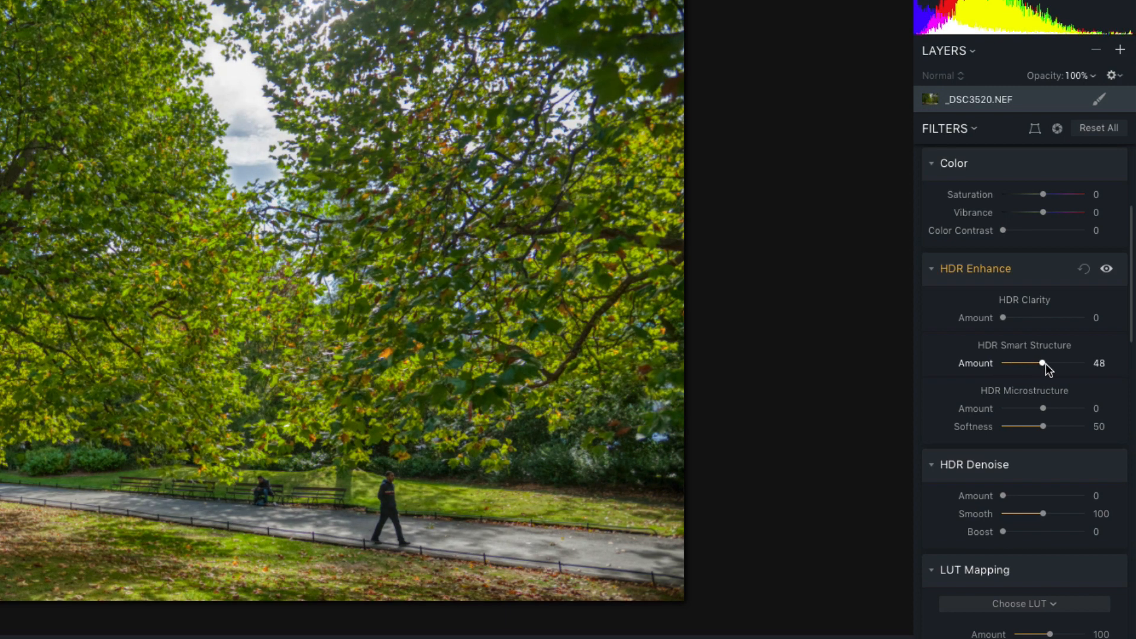
left_click_drag(1041, 363, 1035, 363)
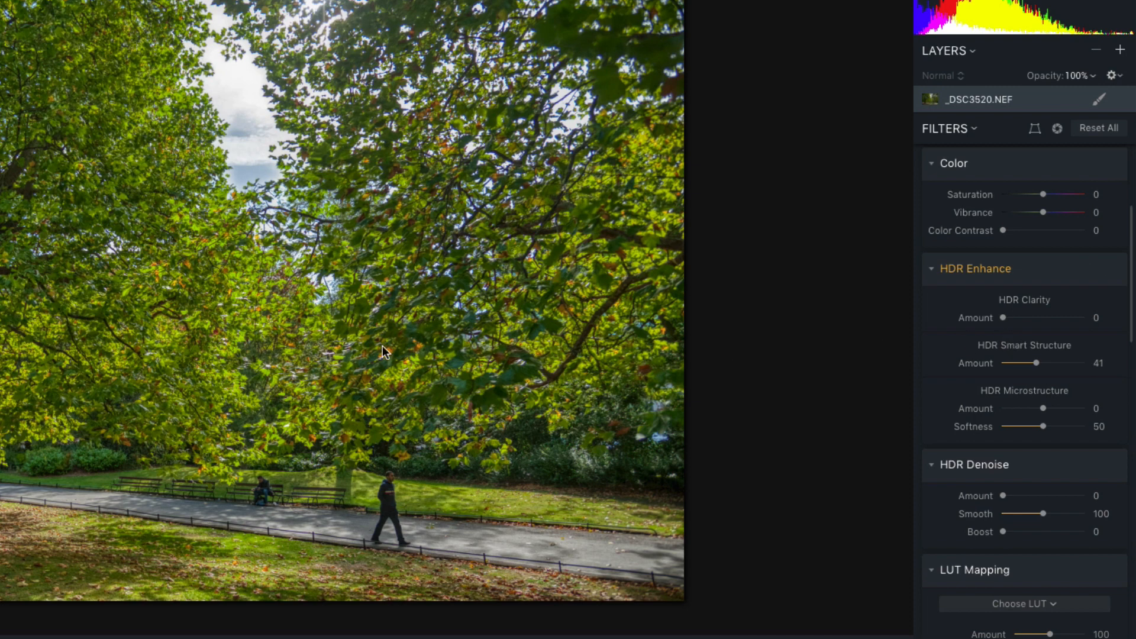
mouse_move(311, 304)
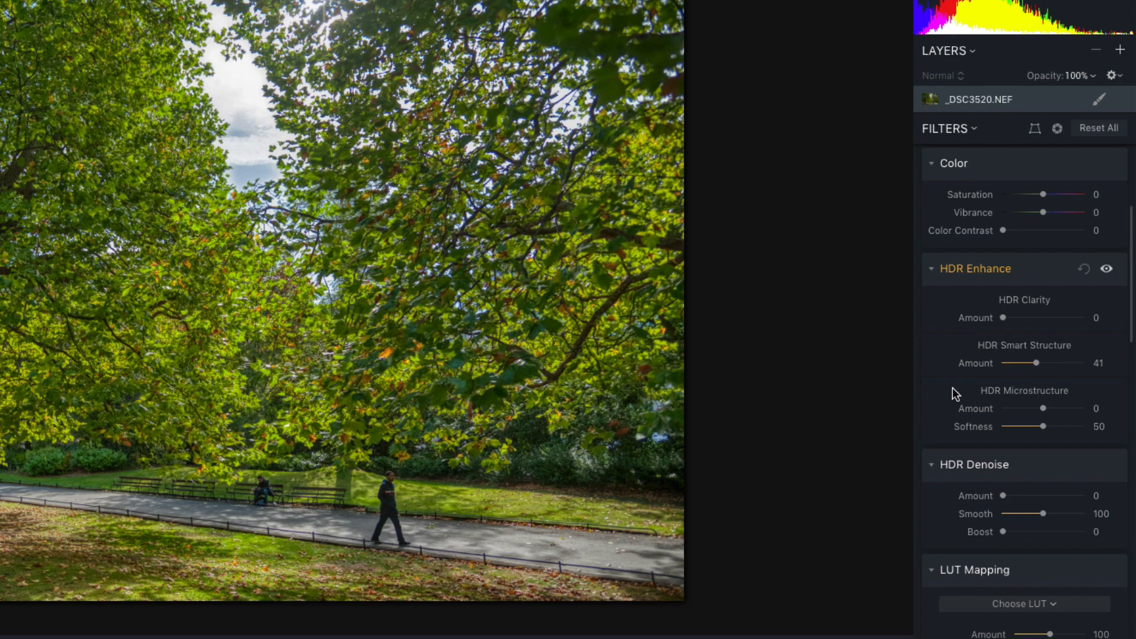
left_click_drag(1004, 317, 1013, 317)
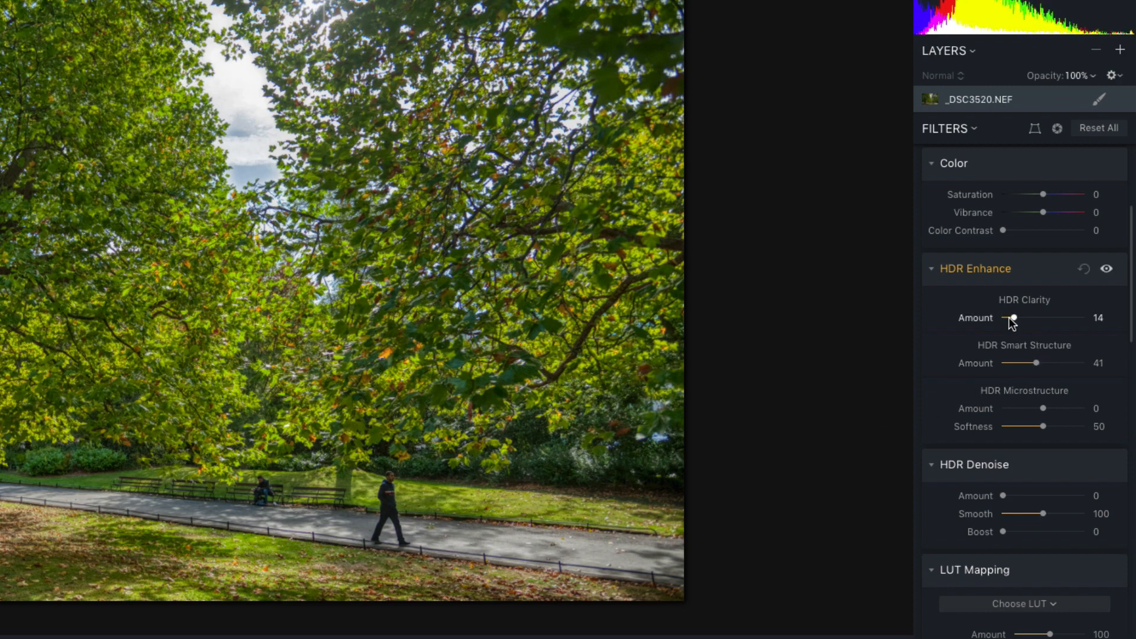
left_click_drag(1012, 317, 1023, 317)
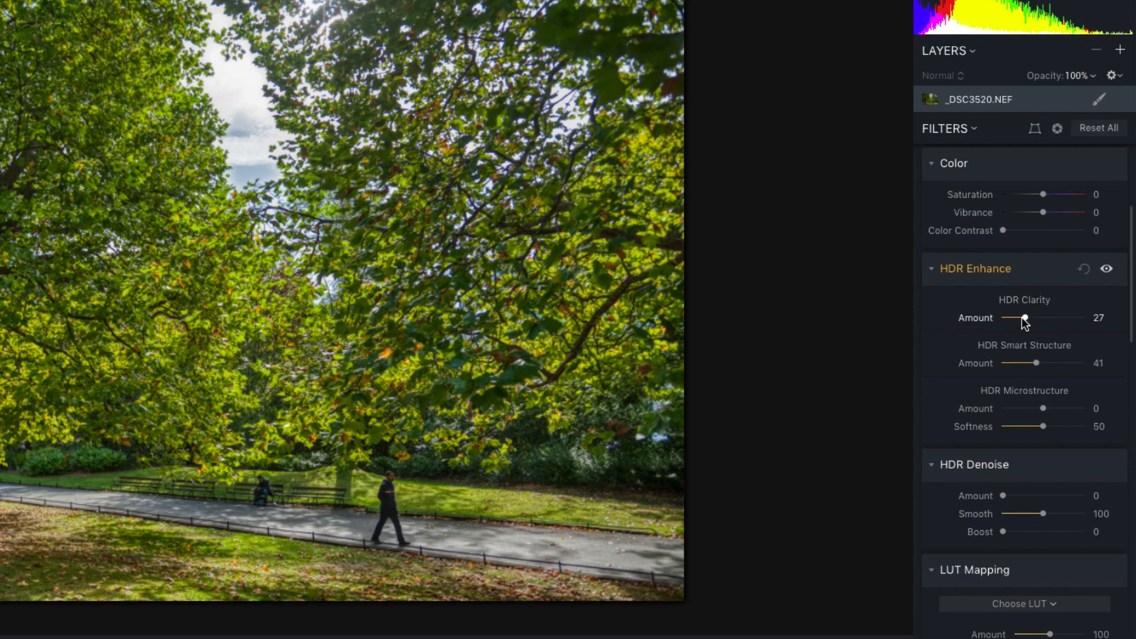
left_click_drag(1025, 318, 1013, 317)
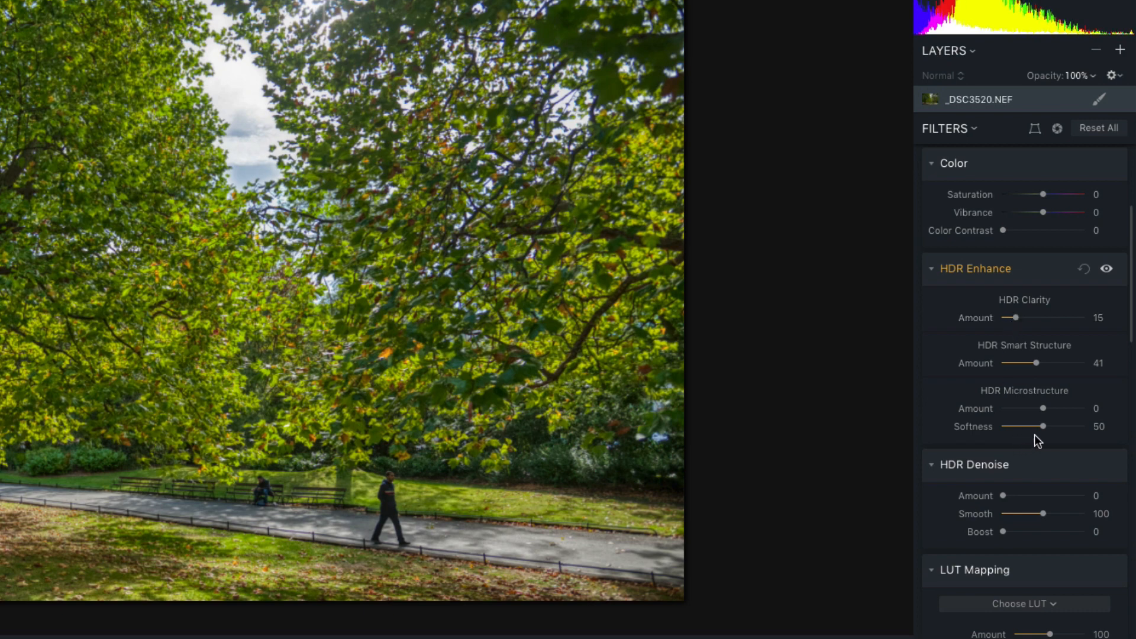
left_click_drag(1041, 408, 1048, 408)
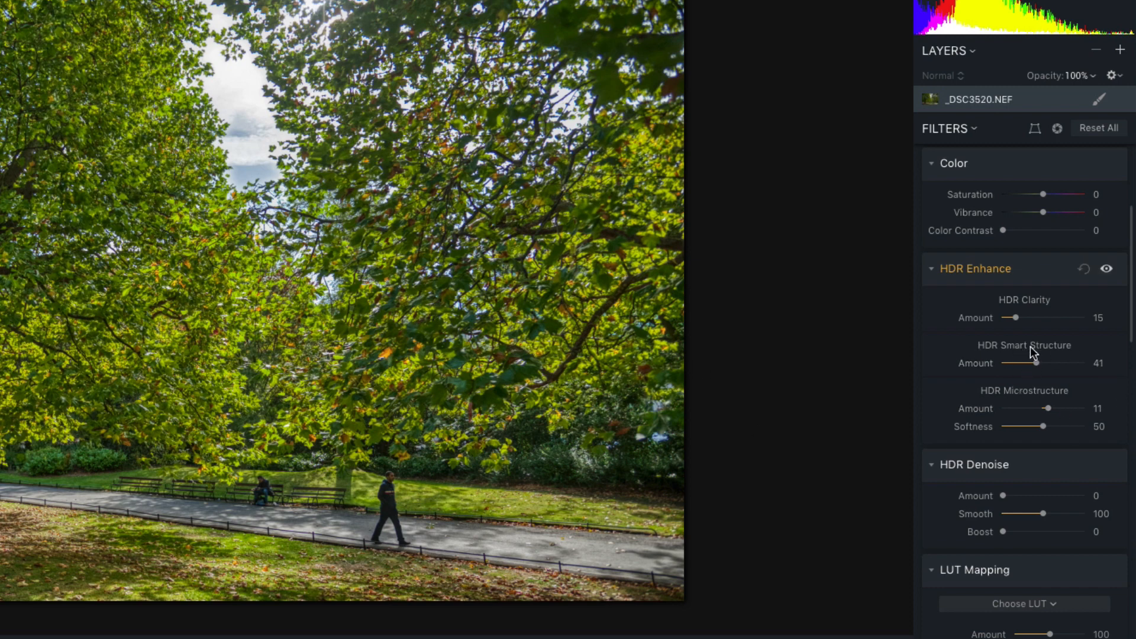
mouse_move(224, 334)
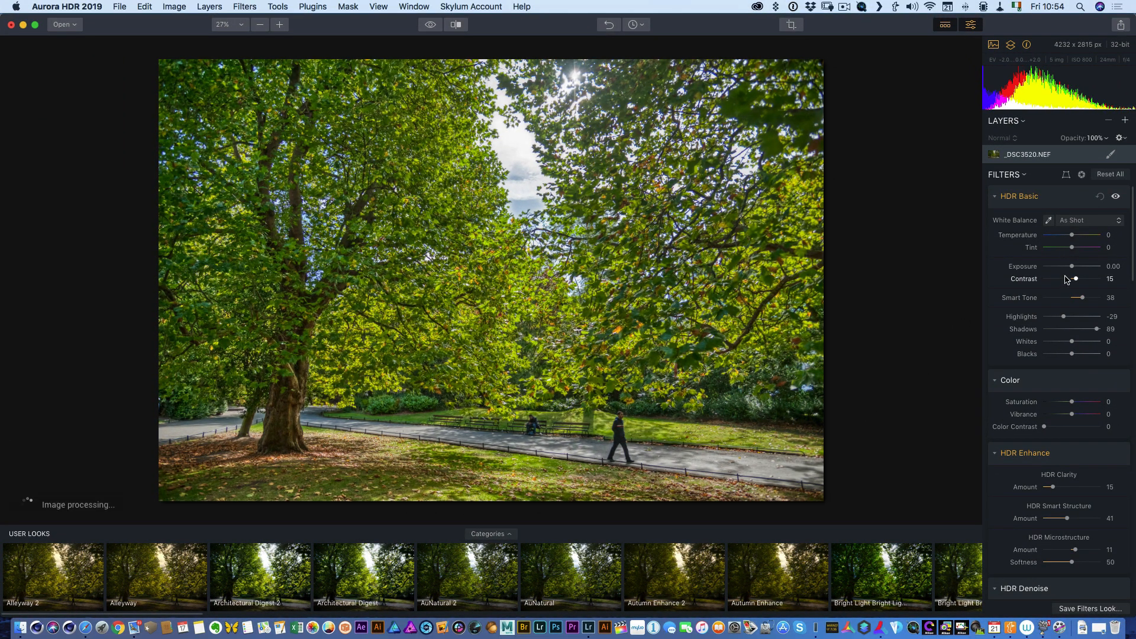
Raise Exposure to 0.33 and fit the photo to the window.
left_click_drag(1064, 266, 1073, 267)
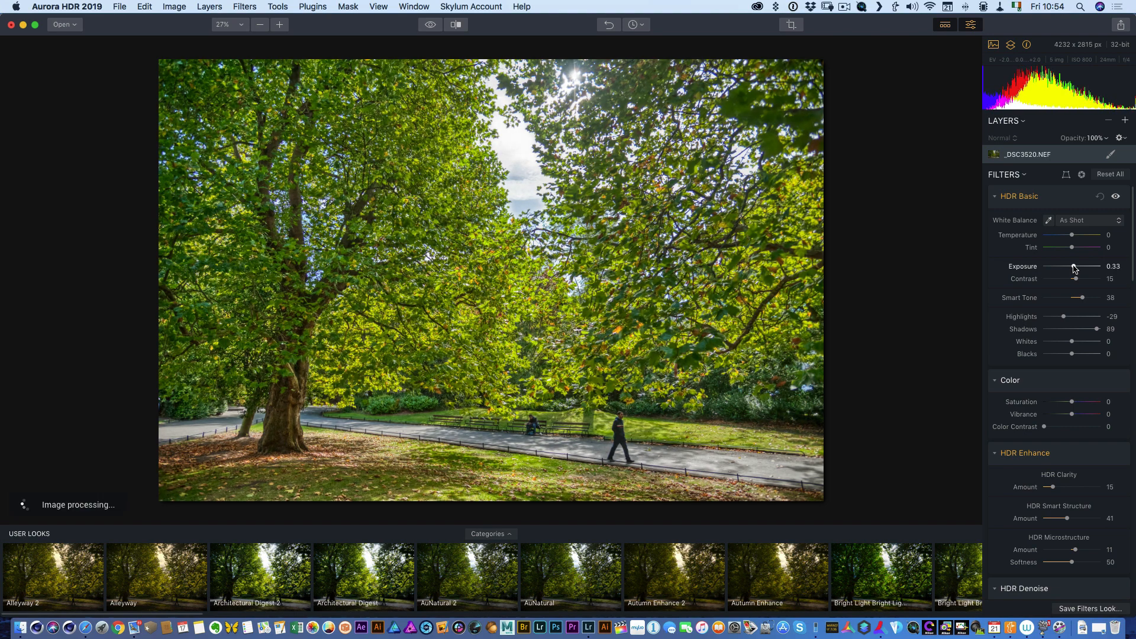
left_click(278, 24)
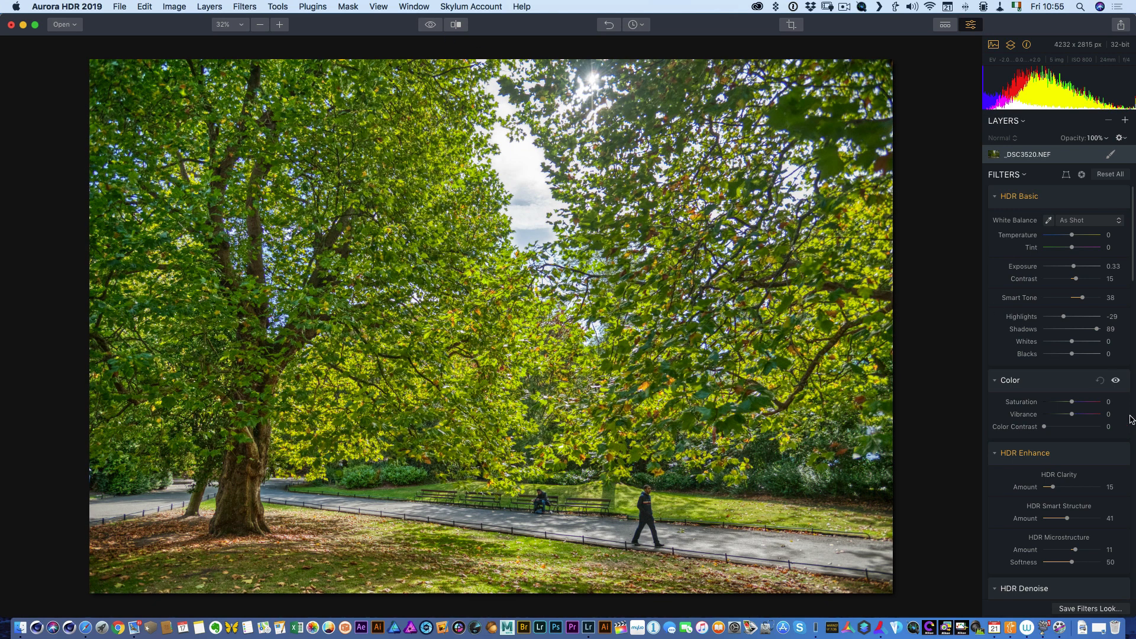
Set the medium HDR Details Boost to 23 after trying 41.
scroll("down", 3)
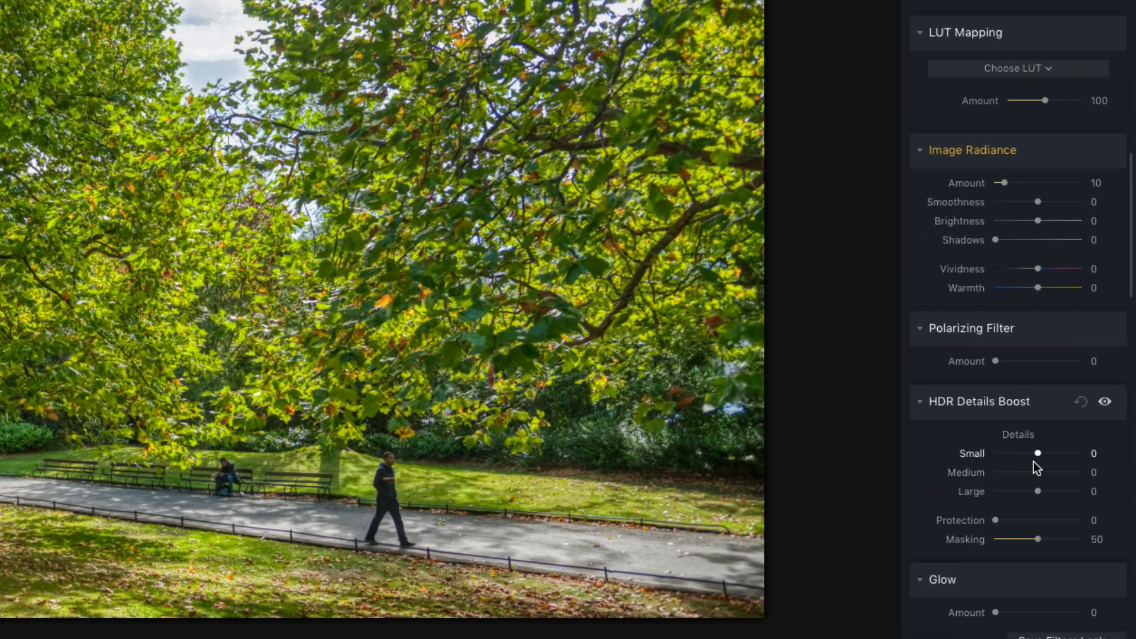
left_click_drag(1014, 472, 1055, 472)
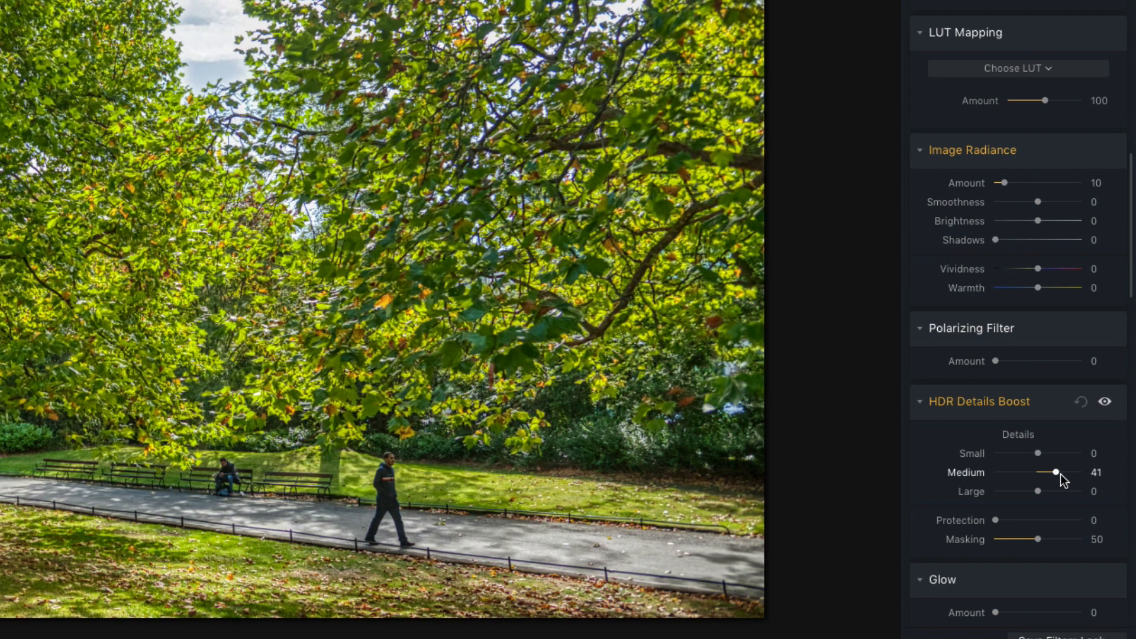
left_click_drag(1054, 472, 1047, 472)
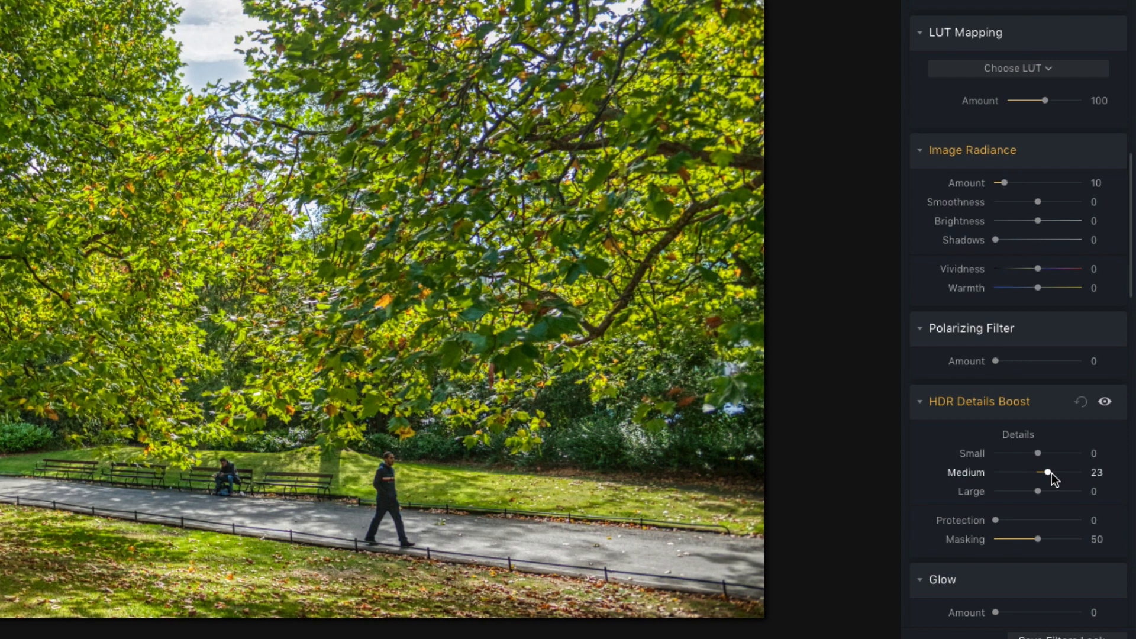
scroll("down", 3)
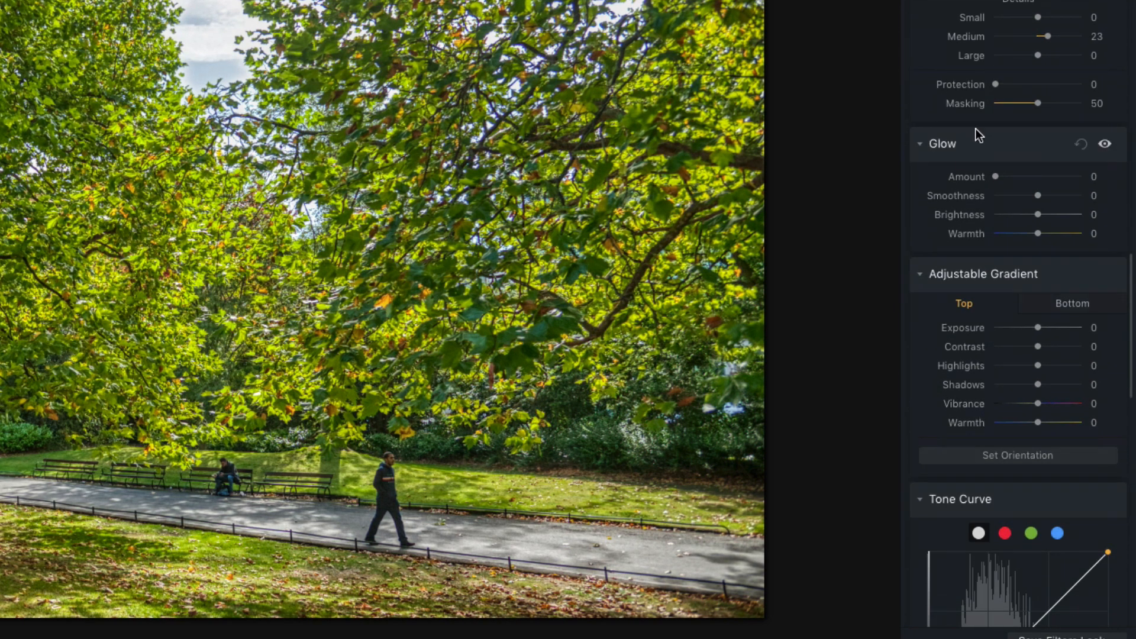
scroll("down", 3)
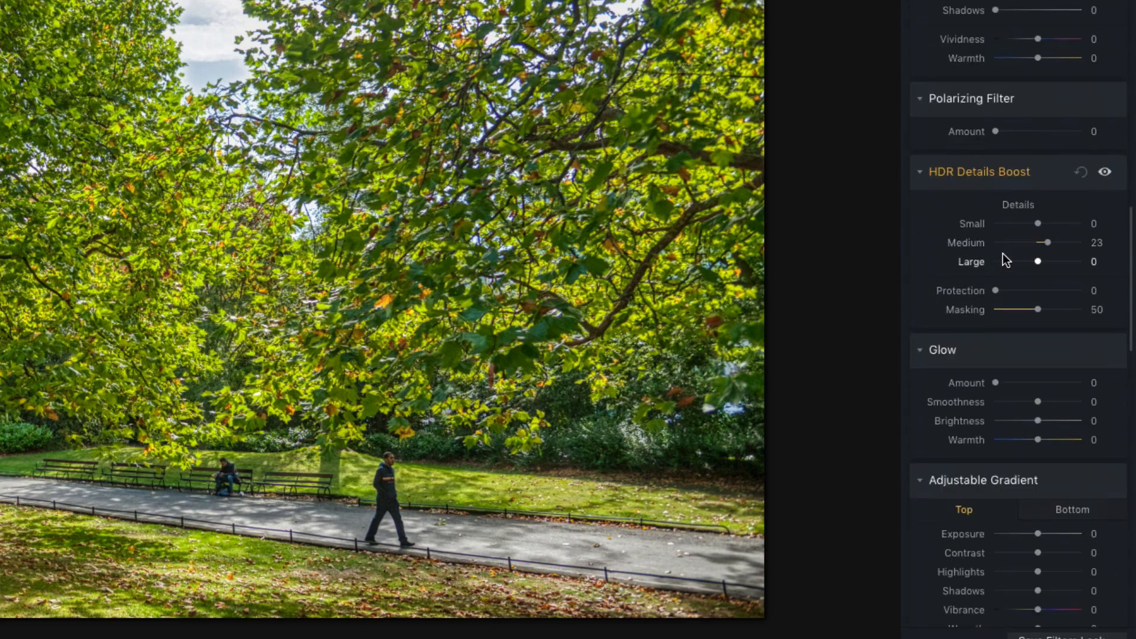
scroll("down", 3)
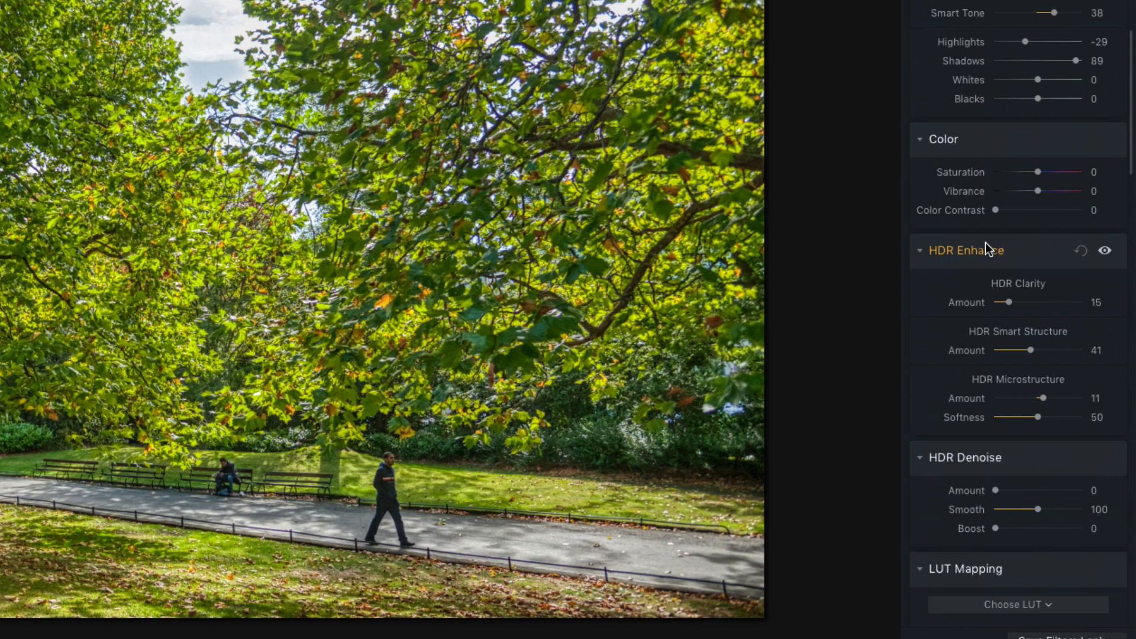
scroll("down", 3)
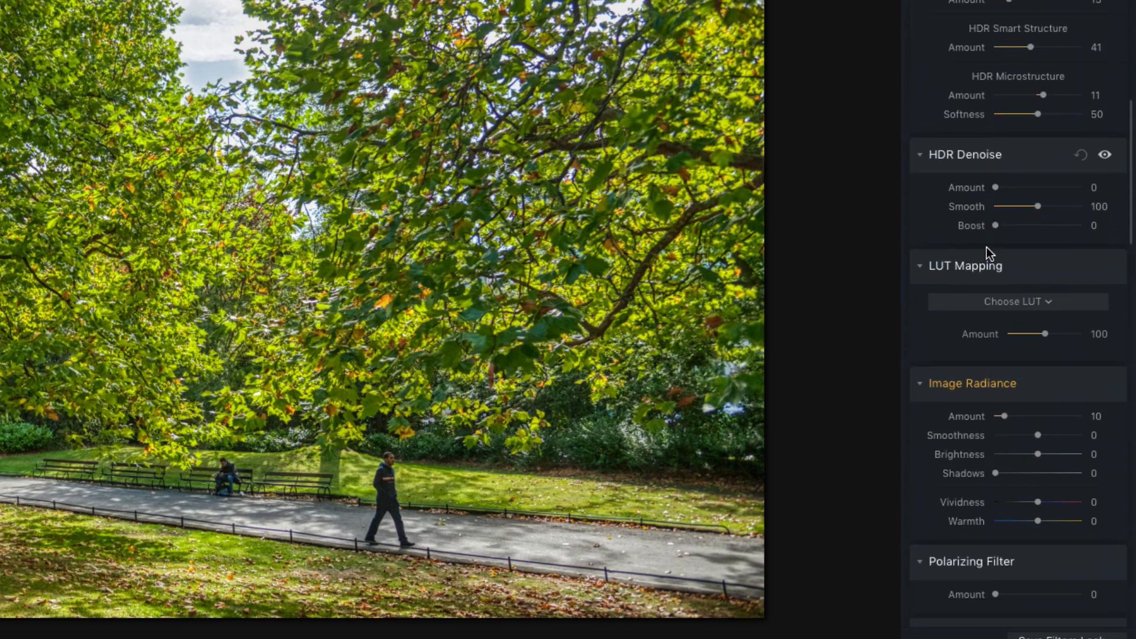
scroll("down", 3)
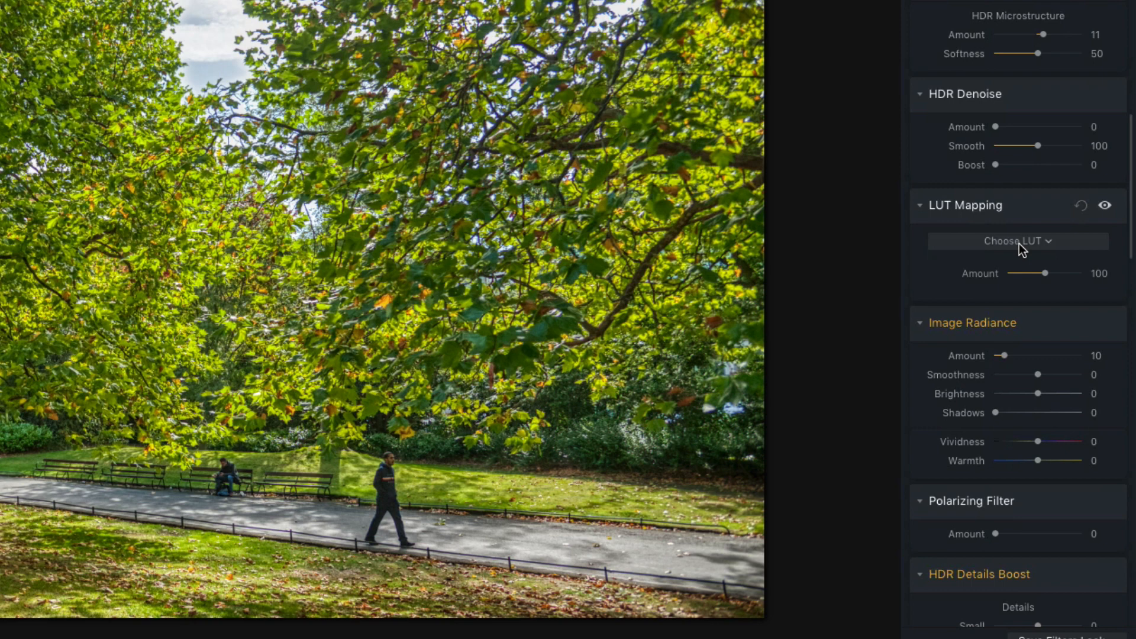
Apply the White Chocolate LUT, compare it on and off, and set its Amount to 60.
left_click(1017, 240)
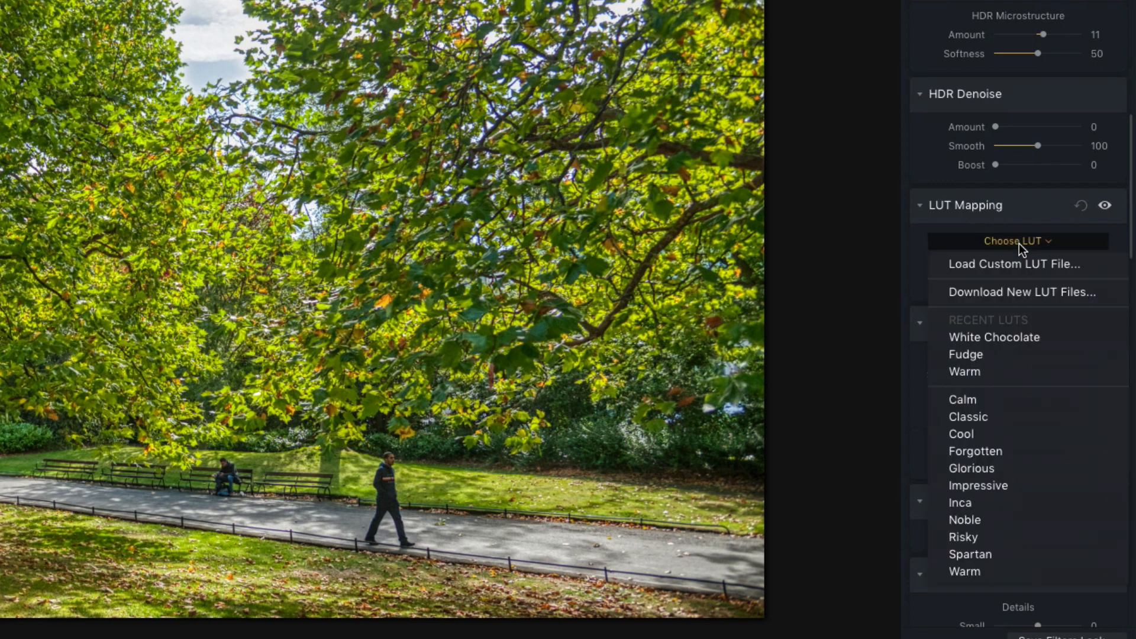
mouse_move(990, 253)
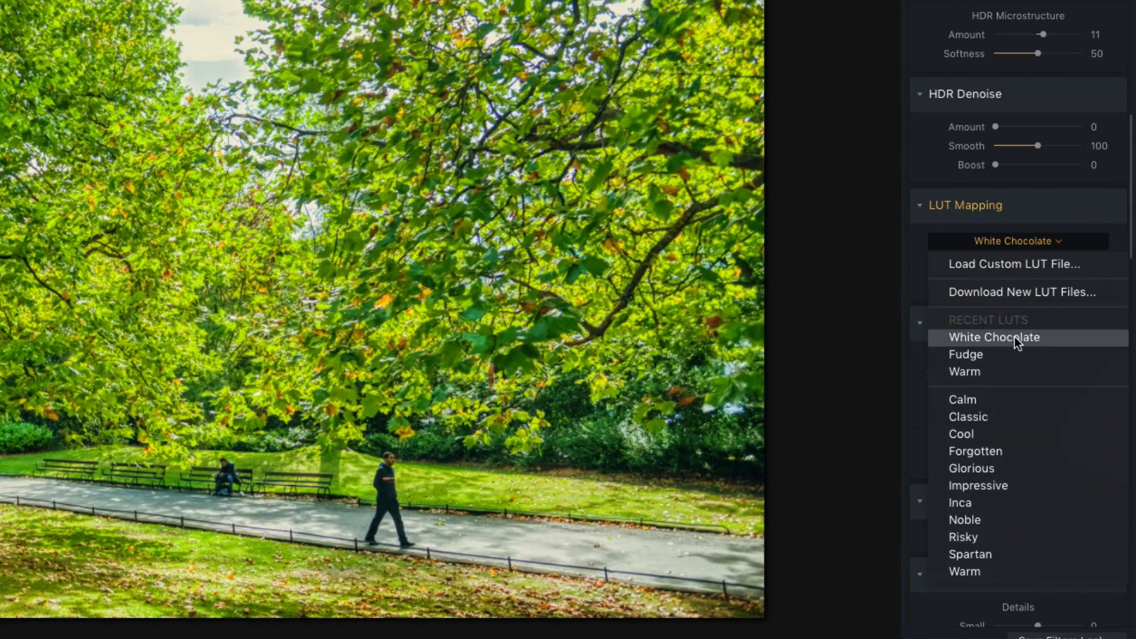
left_click(994, 338)
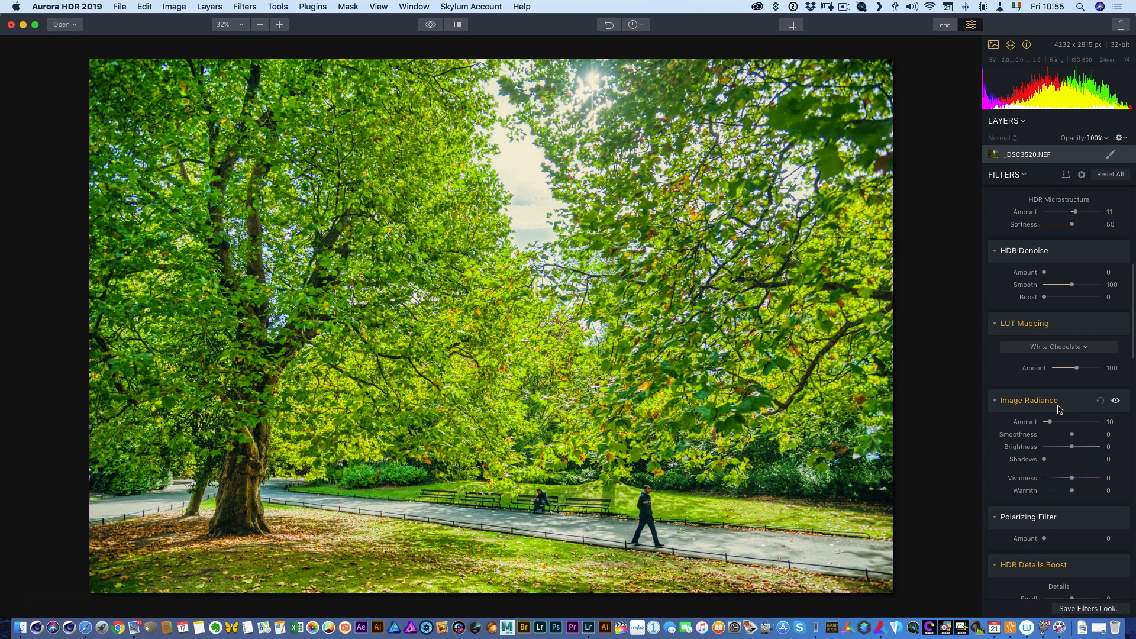
left_click(1116, 326)
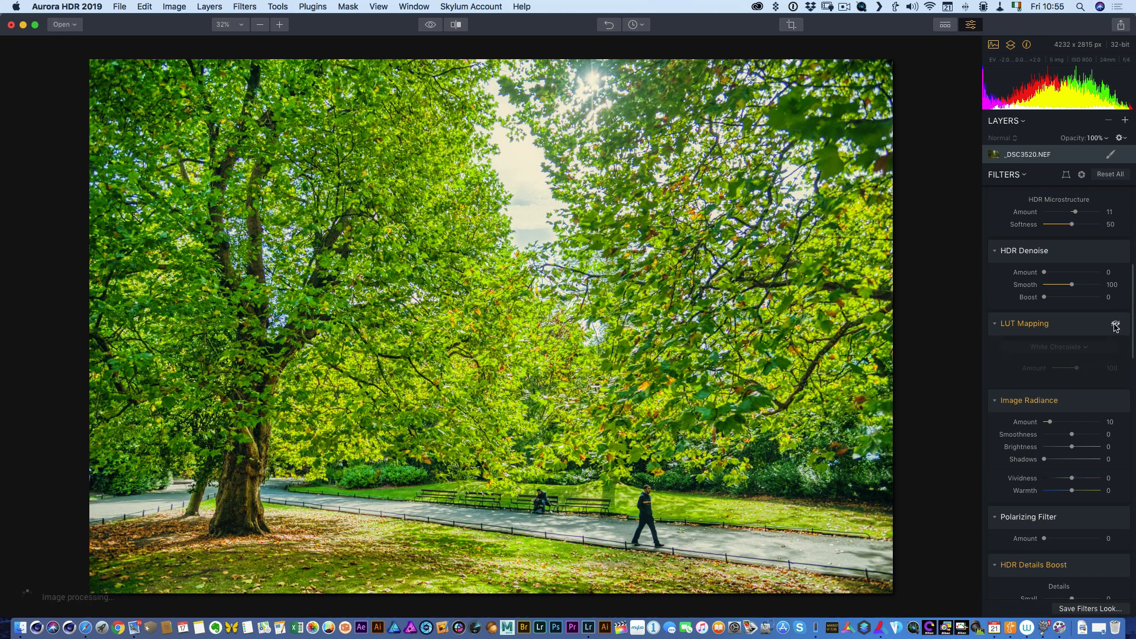
left_click(1116, 324)
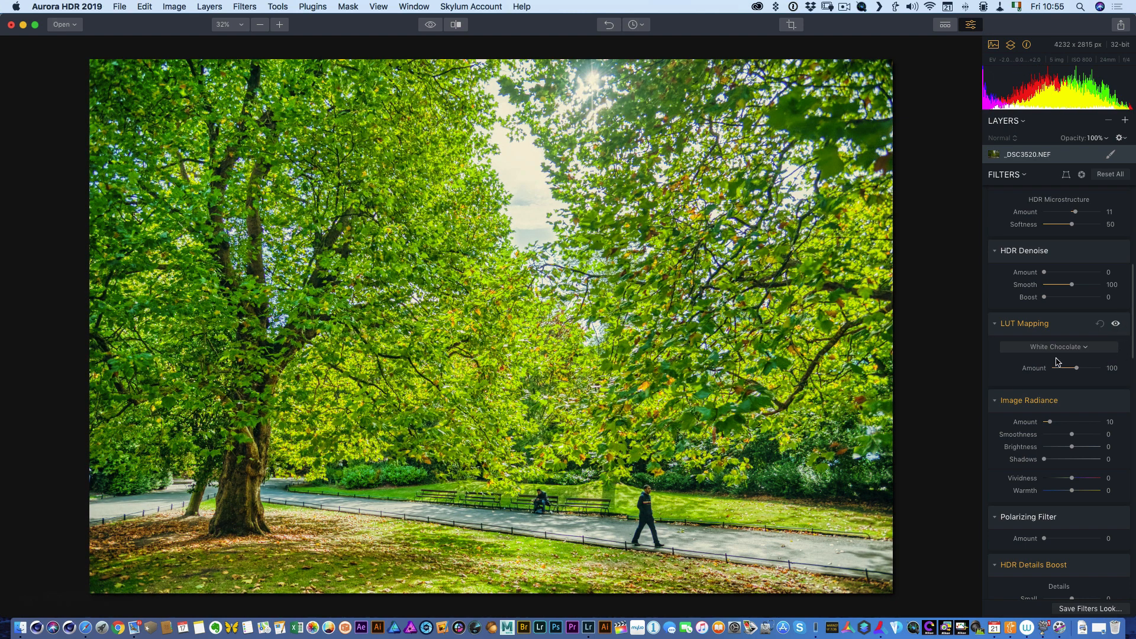
left_click_drag(1079, 366, 1065, 367)
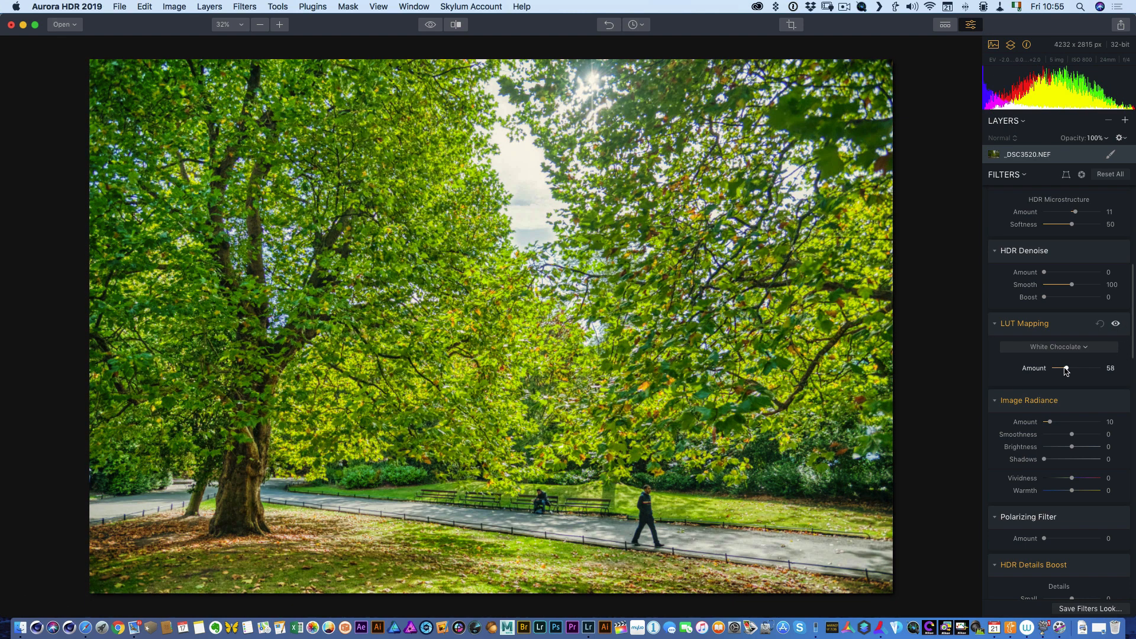
left_click_drag(1065, 368, 1071, 368)
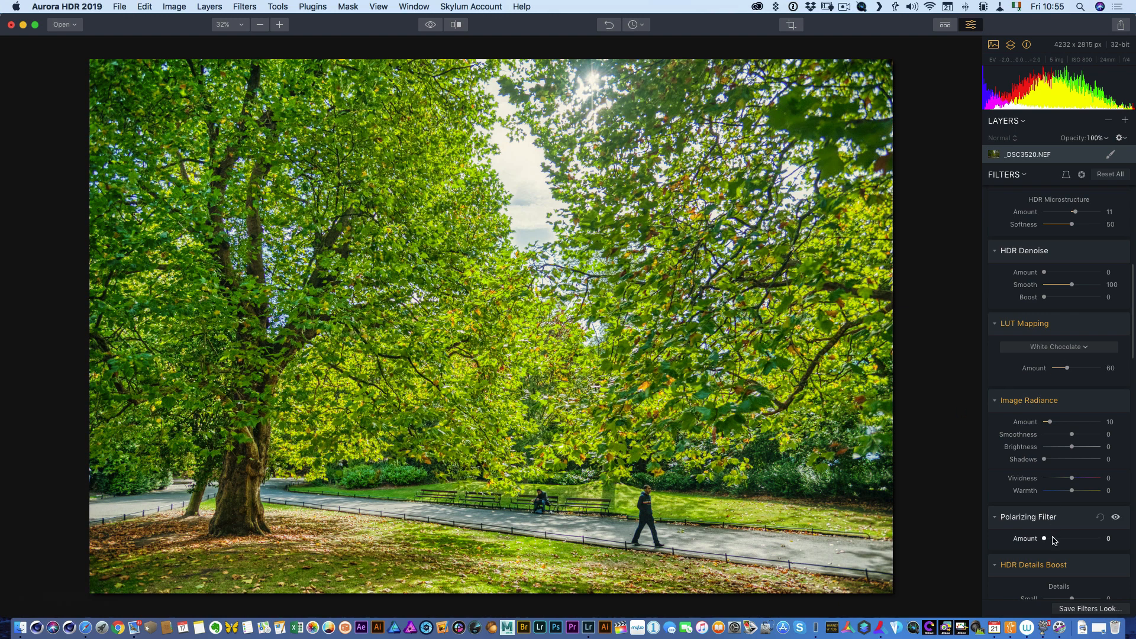
Raise the Polarizing Filter Amount to 22.
left_click_drag(1043, 538, 1056, 538)
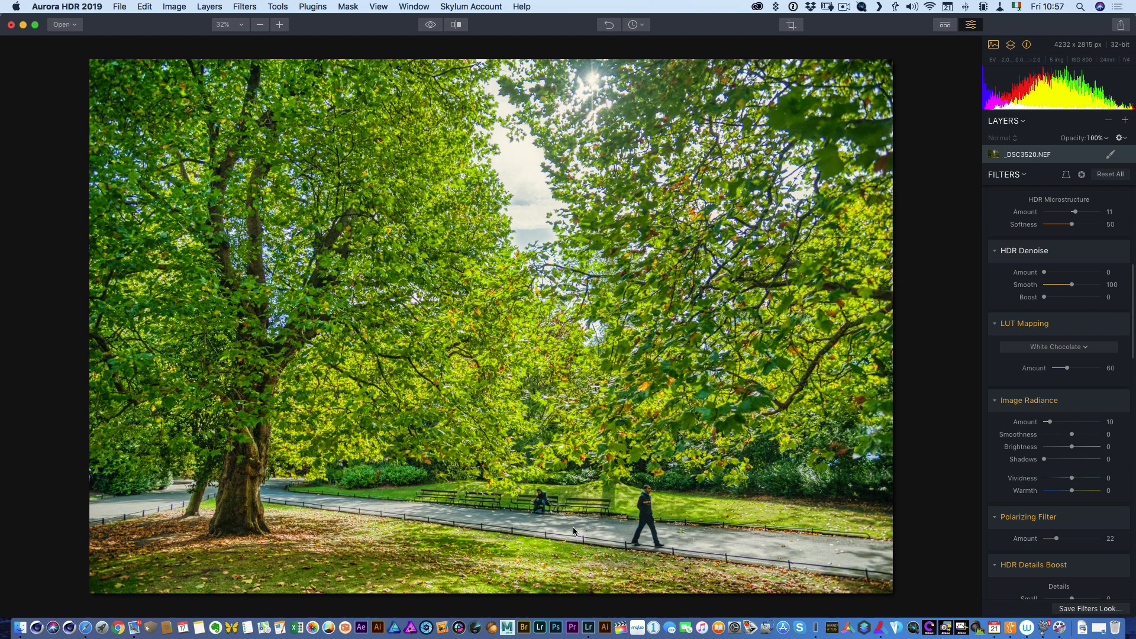
mouse_move(593, 526)
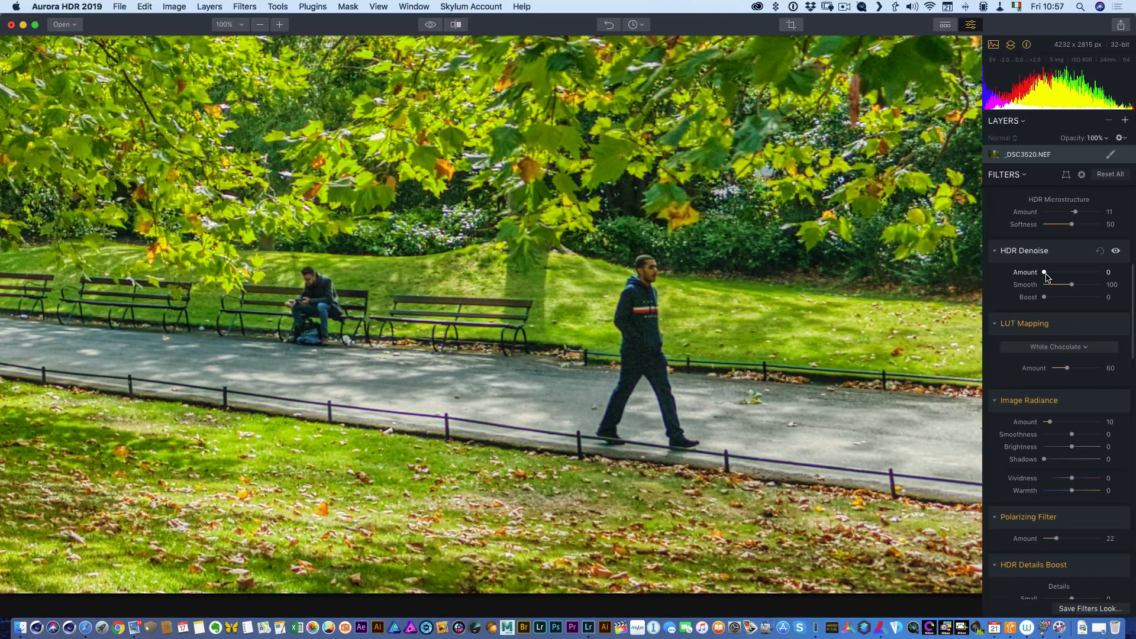
Set HDR Denoise Amount to 12.
left_click_drag(1044, 272, 1049, 273)
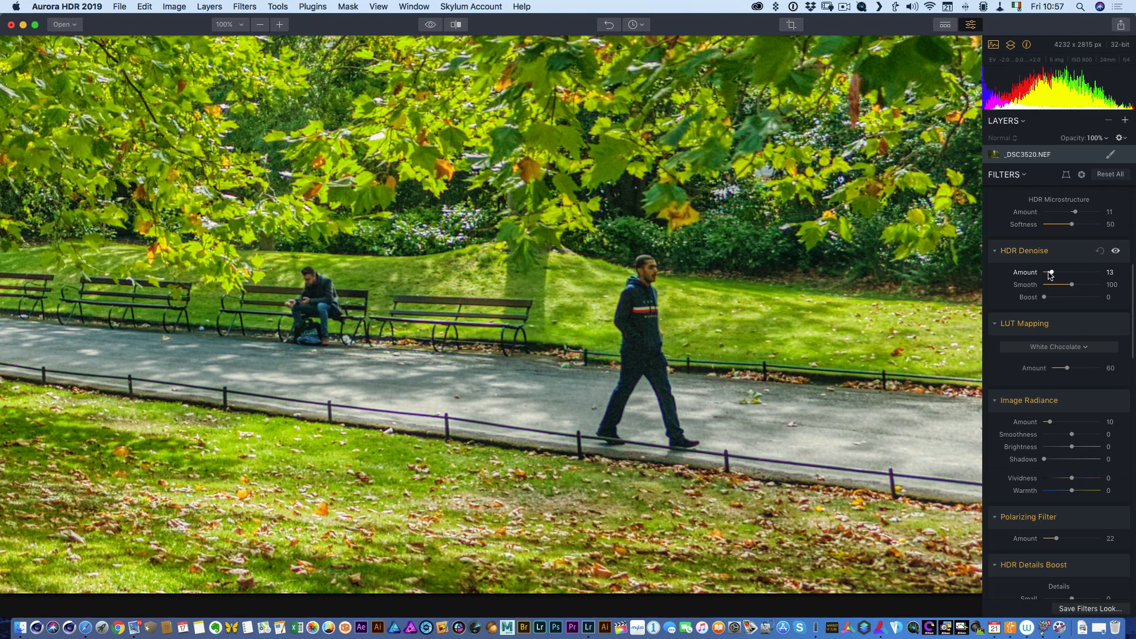
left_click_drag(1050, 272, 1050, 272)
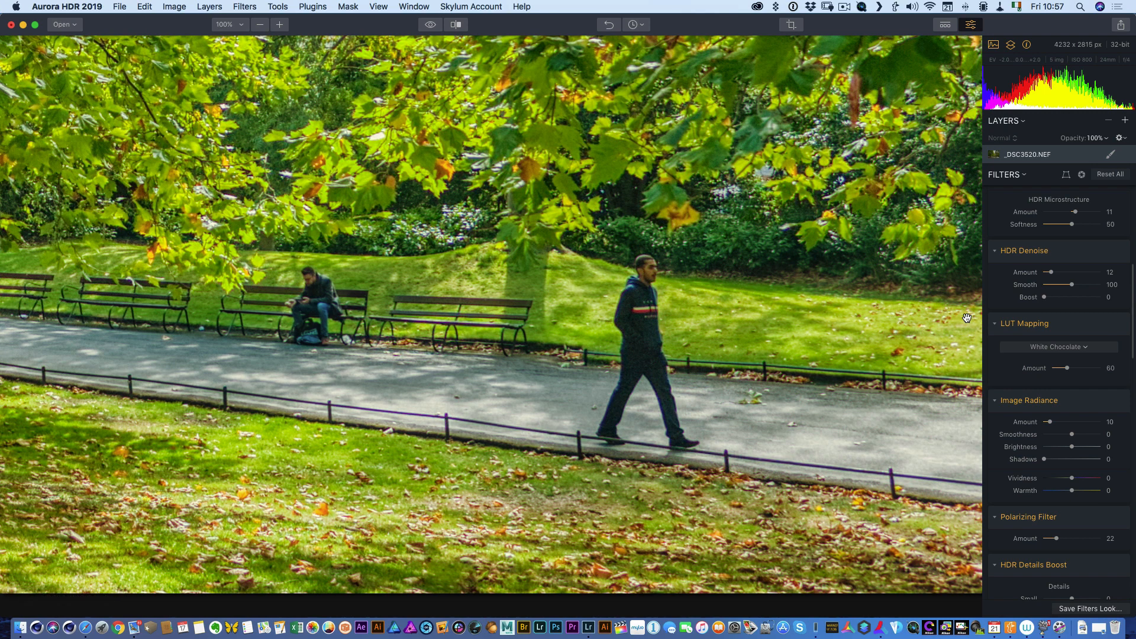
mouse_move(433, 279)
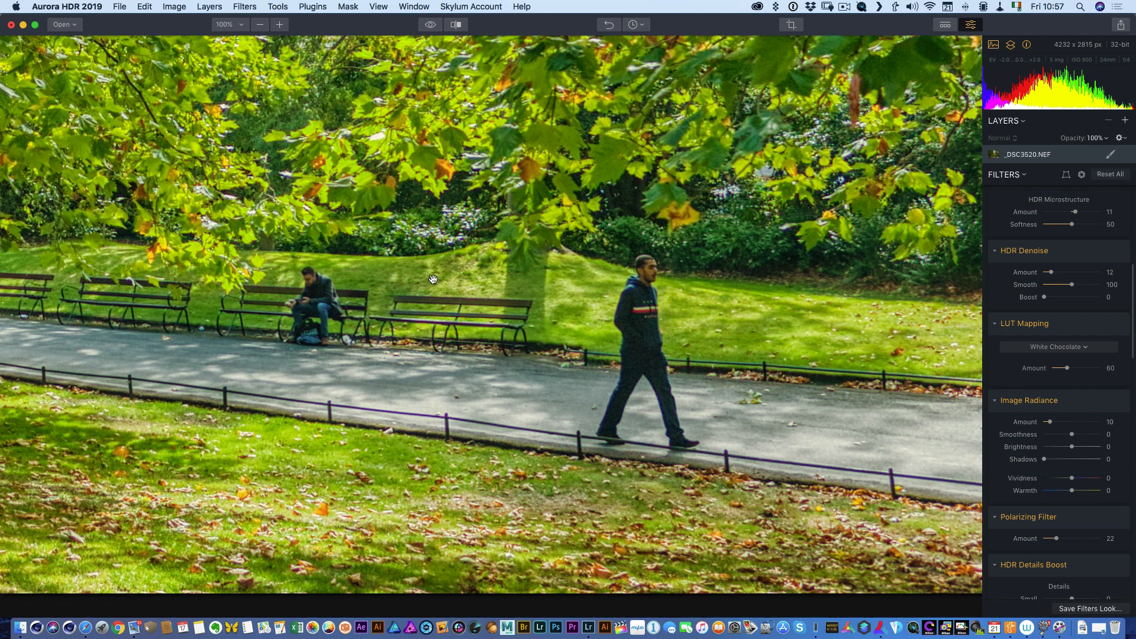